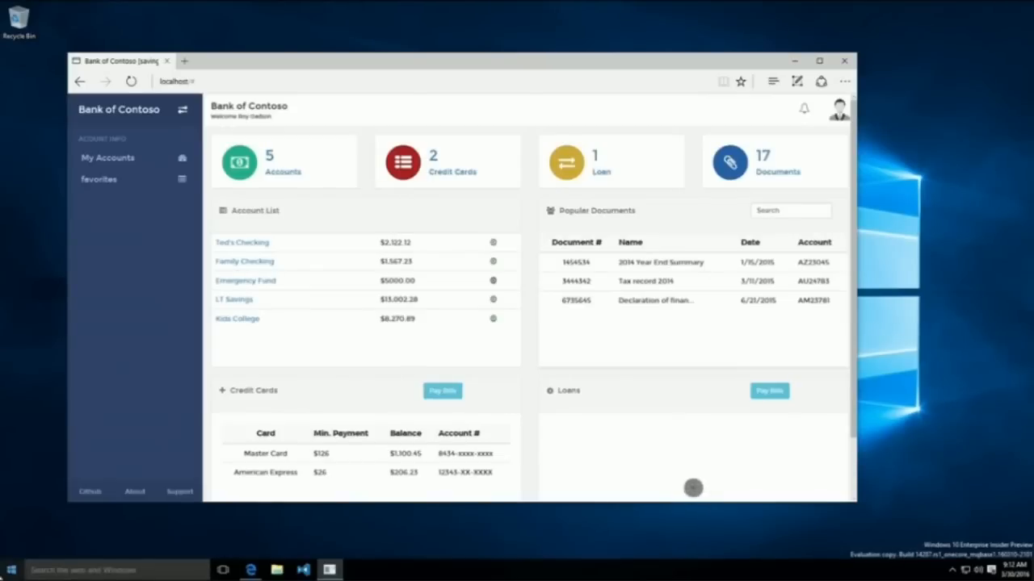
Launch the Bank of Contoso Windows app from the taskbar beside the browser version.
{"action": "left_click", "coordinate": [10, 571]}
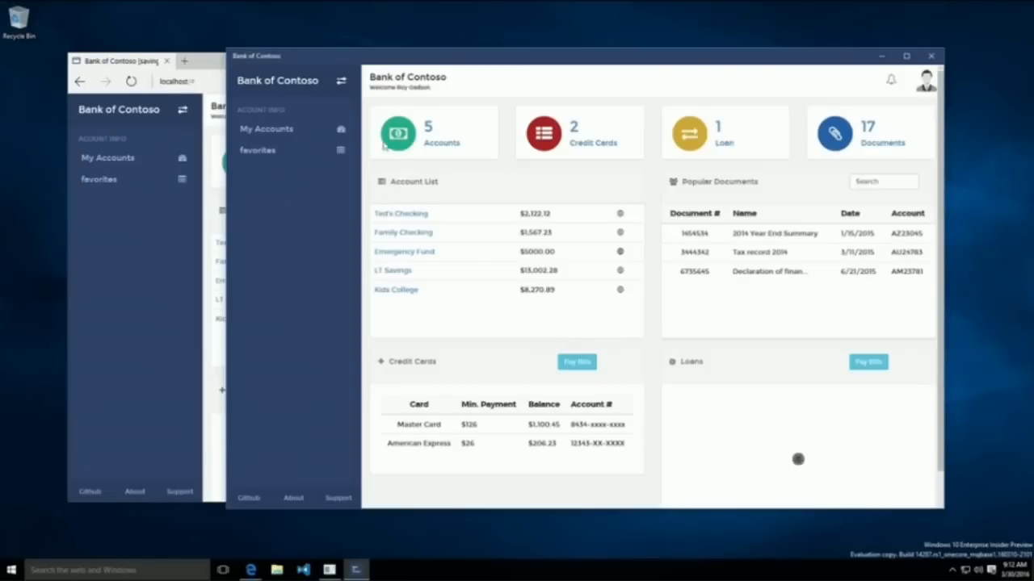
{"action": "mouse_move", "coordinate": [680, 192]}
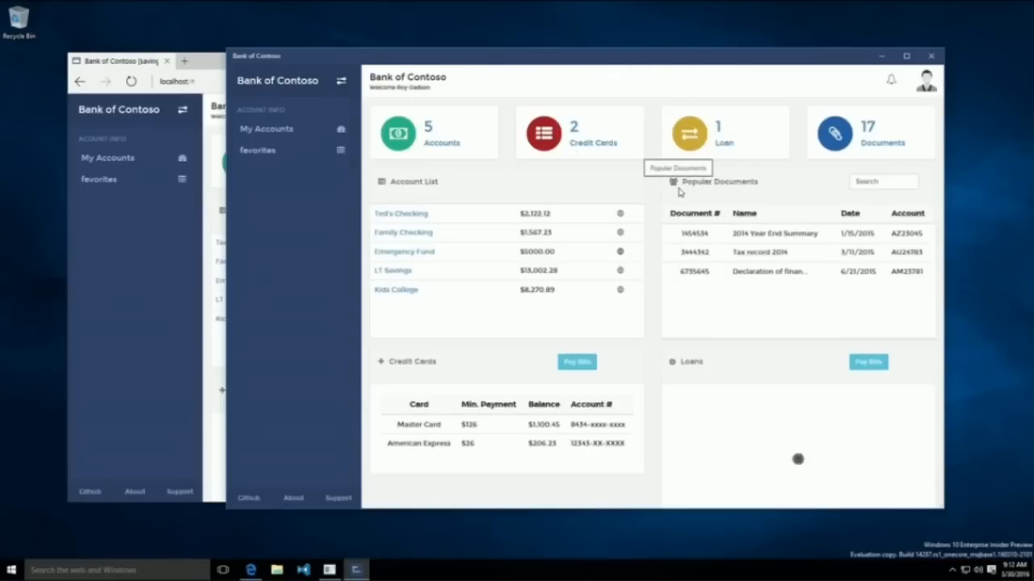
{"action": "mouse_move", "coordinate": [442, 315]}
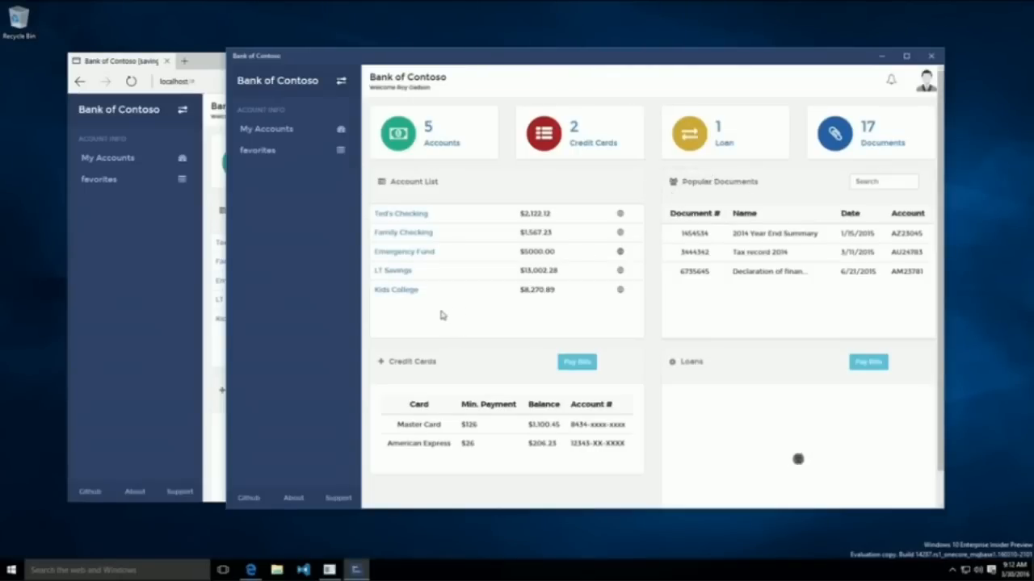
{"action": "mouse_move", "coordinate": [353, 331]}
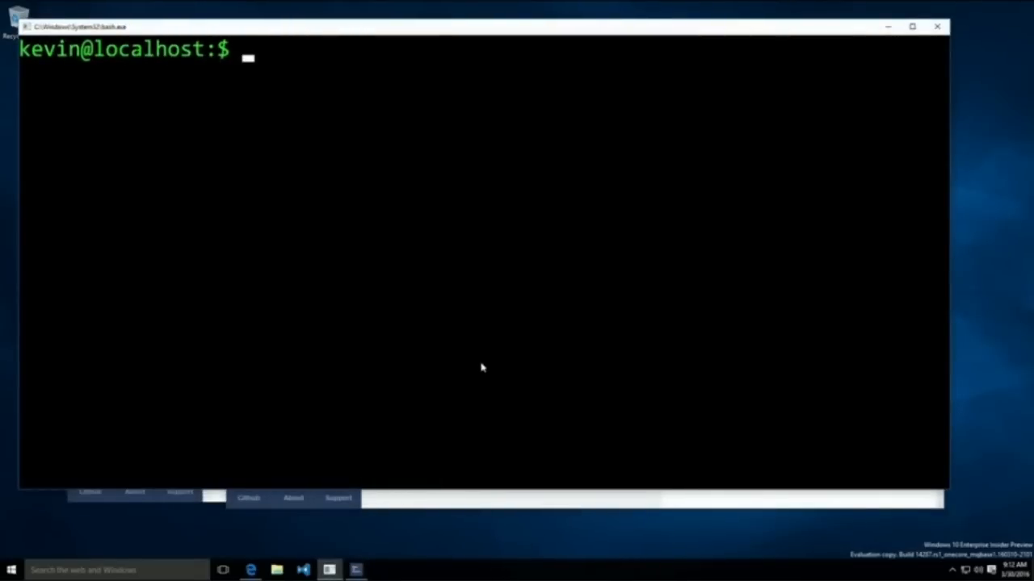
Change into /mnt/c/server/js and open windowsapp.js in Emacs.
{"action": "type", "text": "ls"}
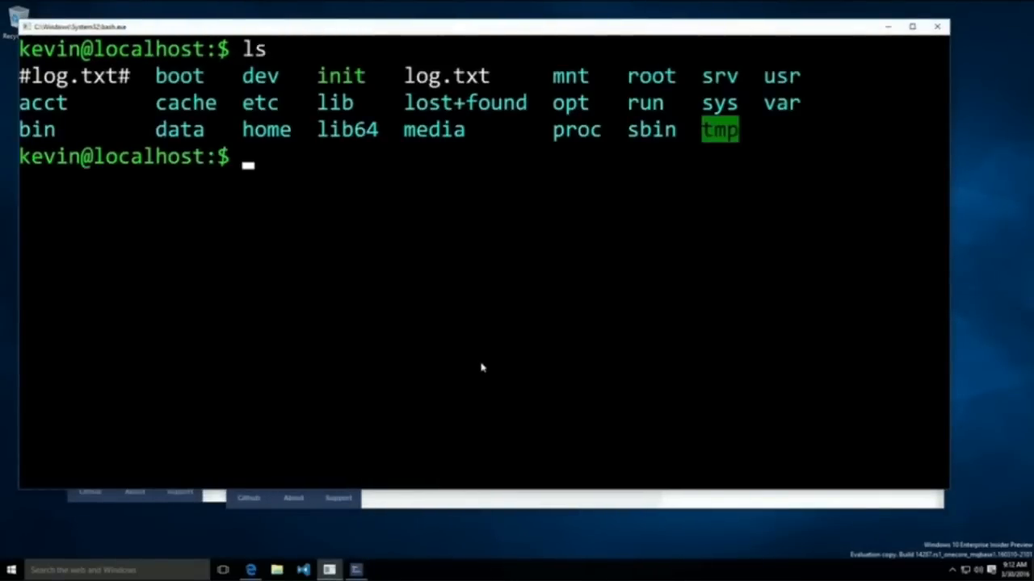
{"action": "type", "text": "c"}
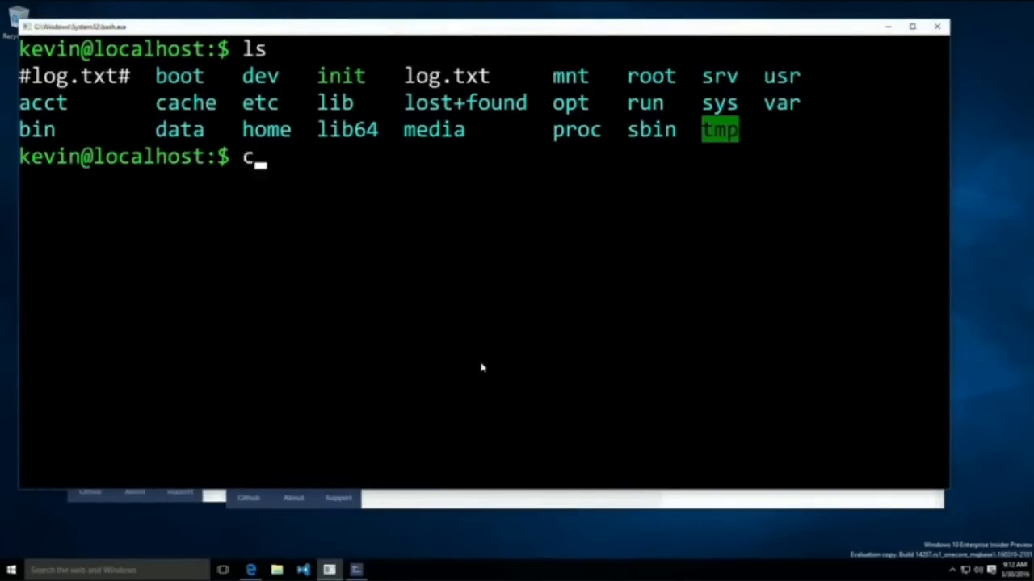
{"action": "type", "text": "d /mnt/"}
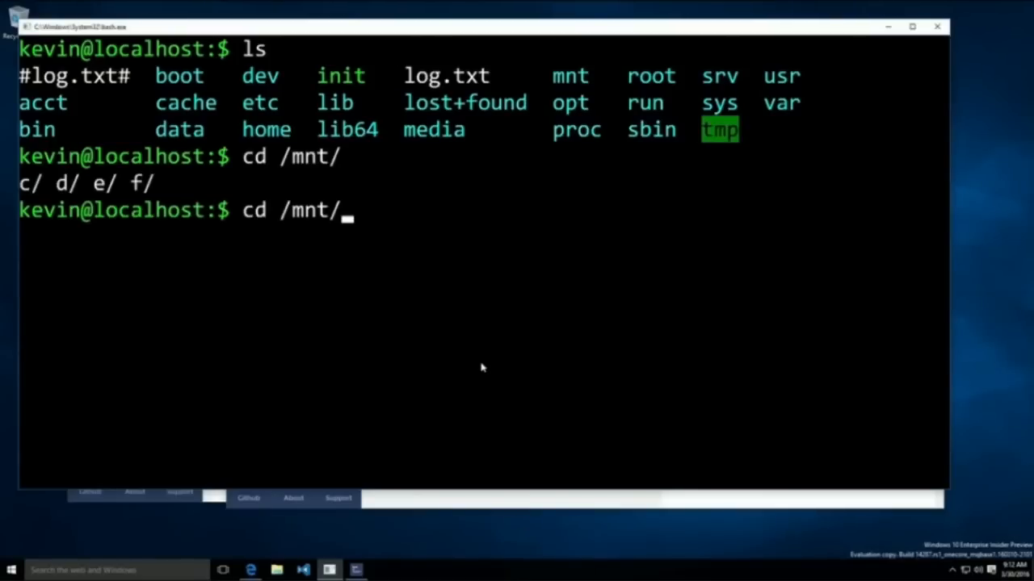
{"action": "type", "text": "c/"}
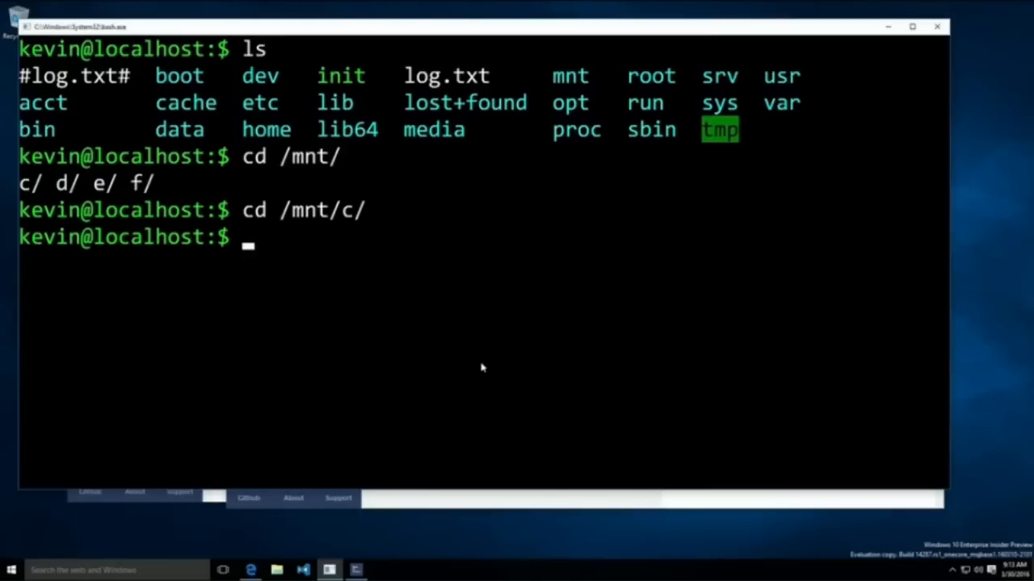
{"action": "type", "text": "cd server/"}
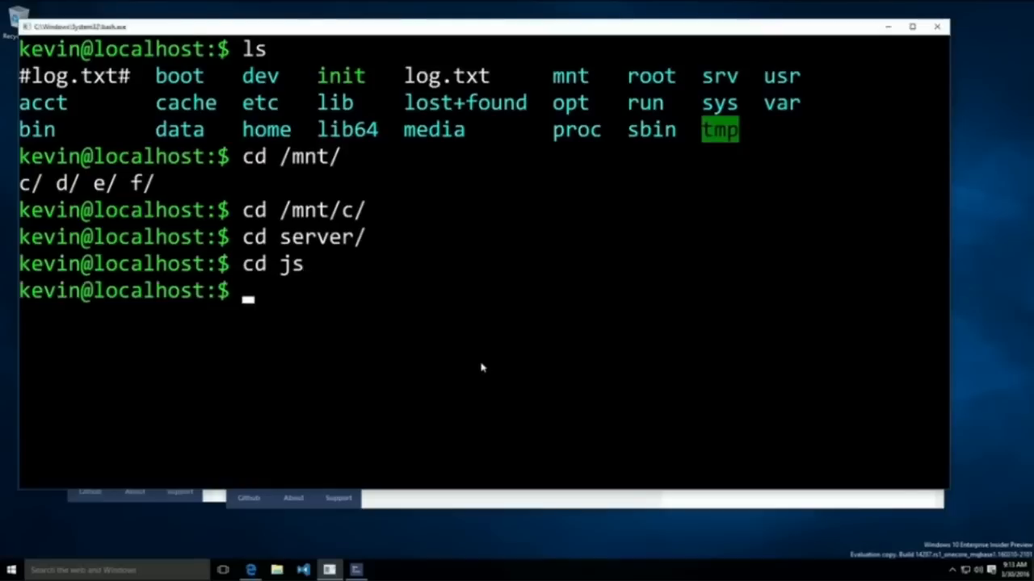
{"action": "type", "text": "emacs"}
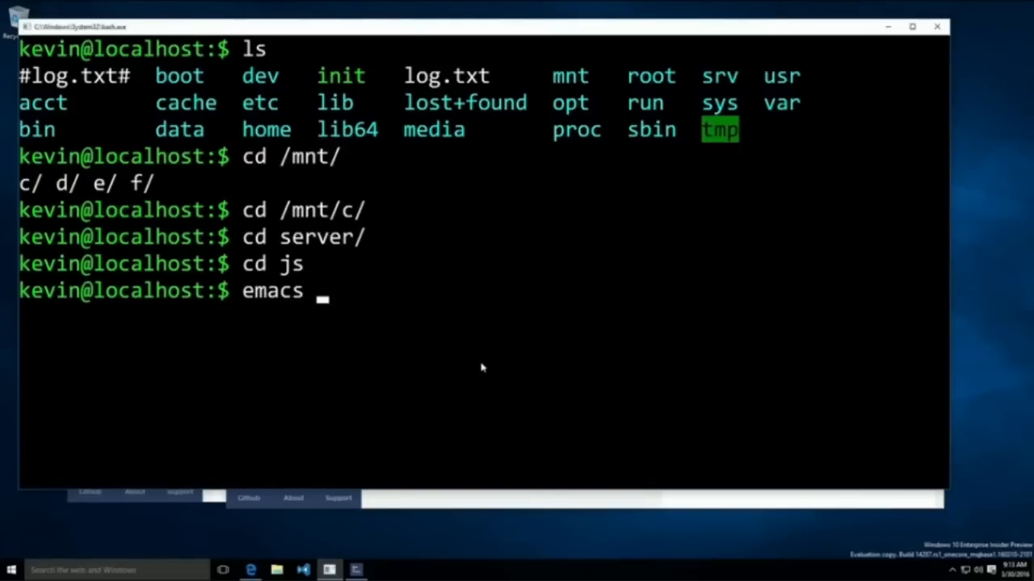
{"action": "type", "text": "windowsapp.js"}
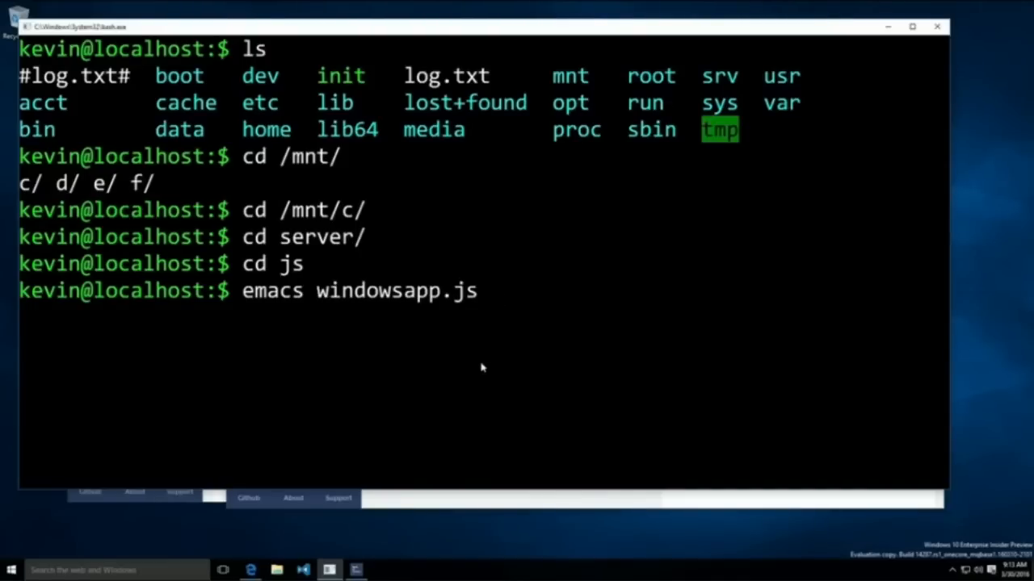
{"action": "key", "text": "Return"}
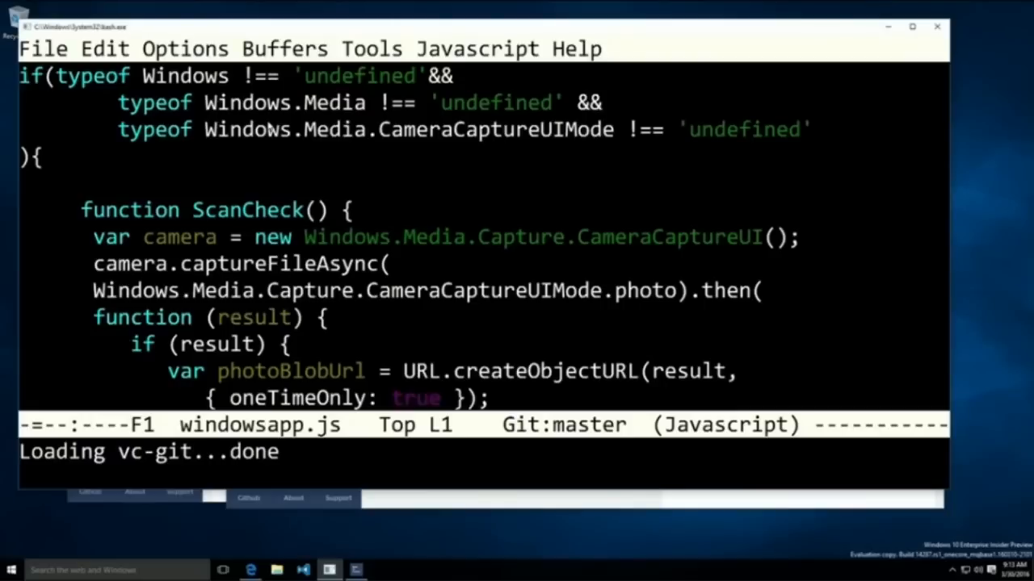
{"action": "mouse_move", "coordinate": [338, 241]}
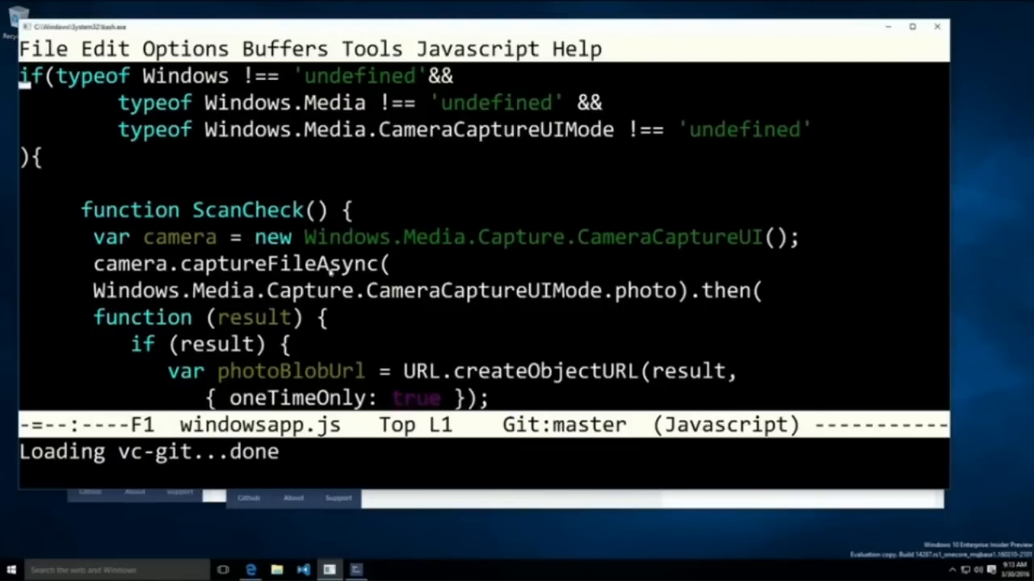
{"action": "mouse_move", "coordinate": [319, 230]}
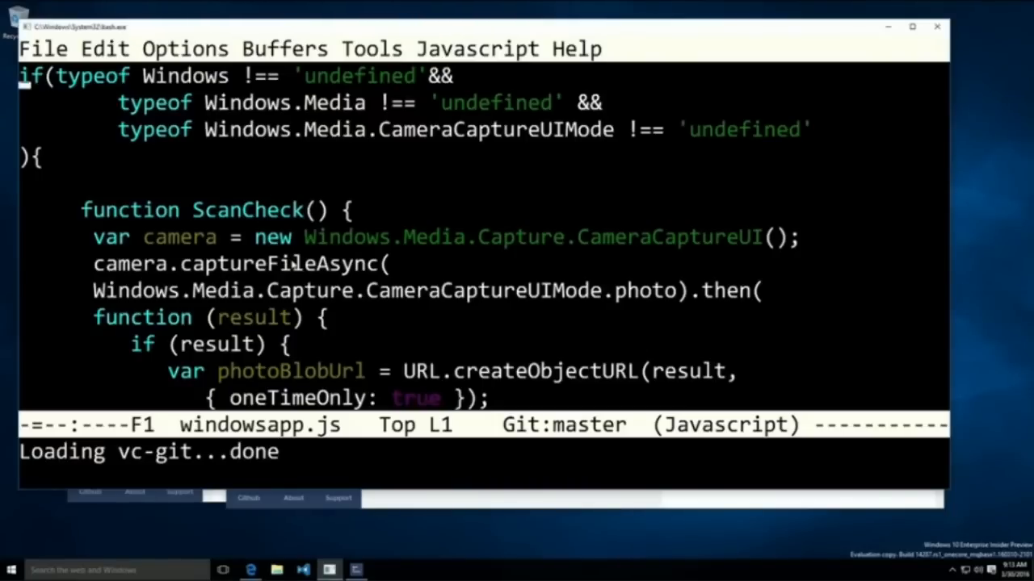
{"action": "mouse_move", "coordinate": [273, 326]}
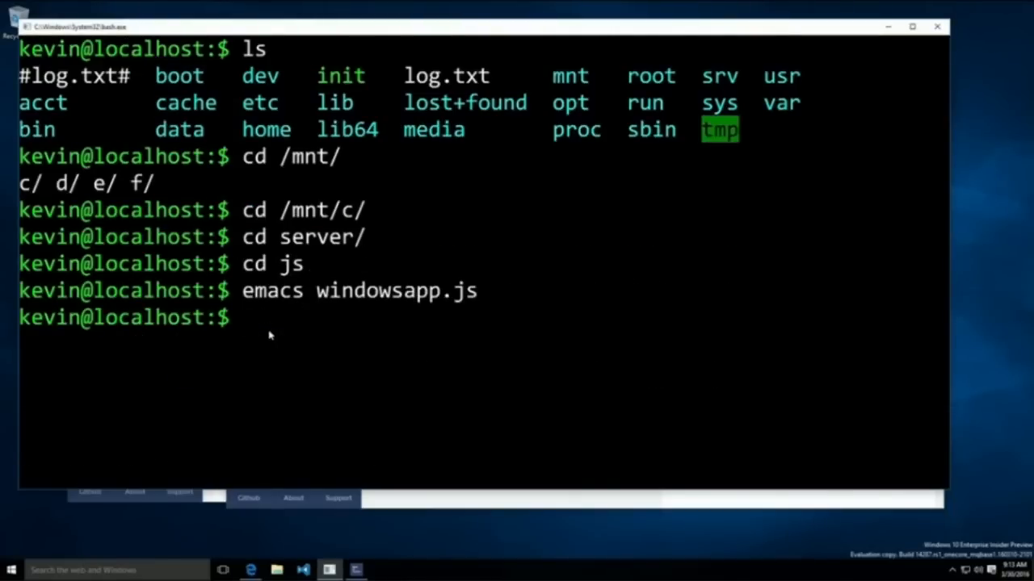
{"action": "type", "text": "ssh kevin@13.92.85."}
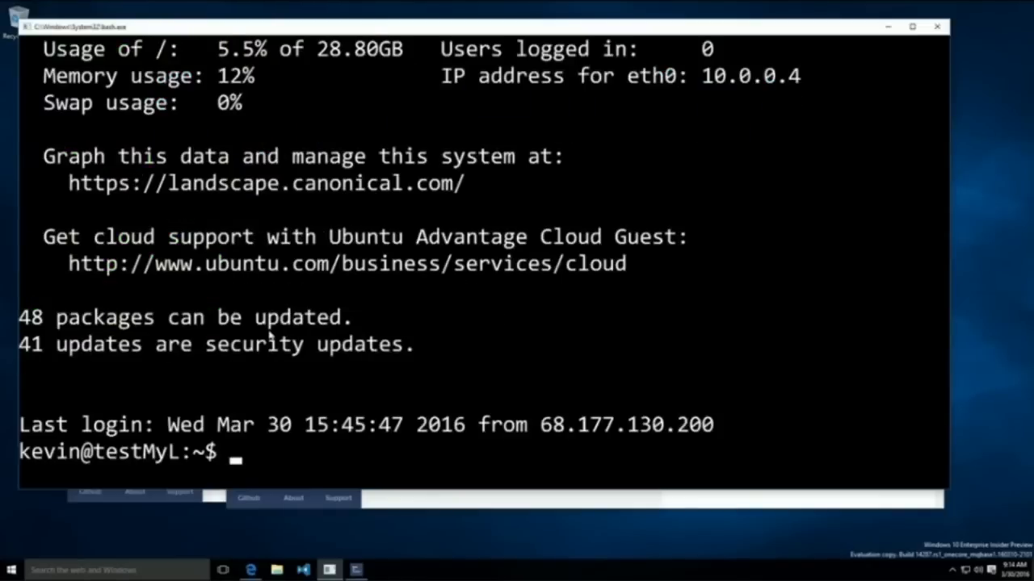
{"action": "type", "text": "ls"}
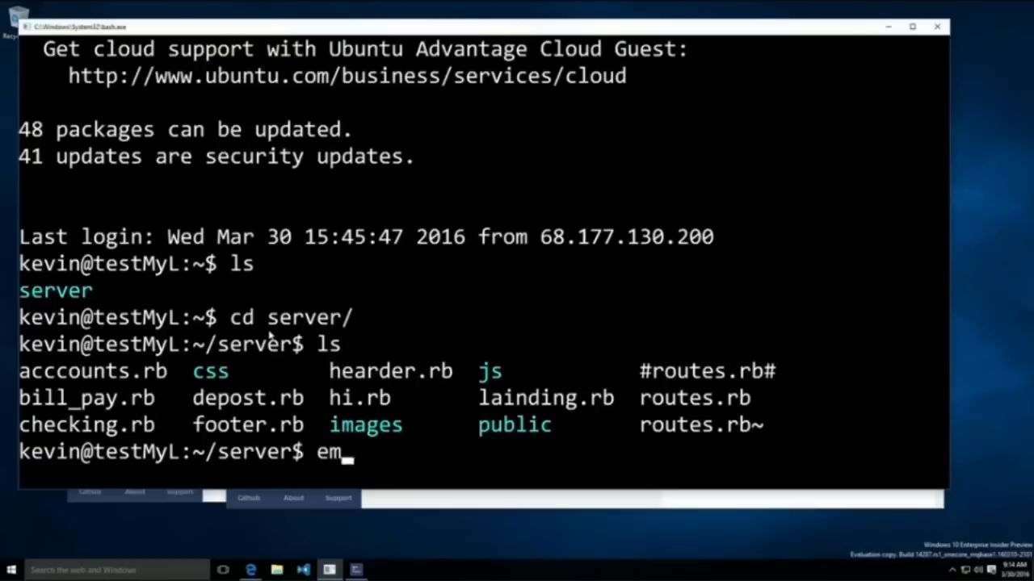
{"action": "type", "text": "acs routes.rb"}
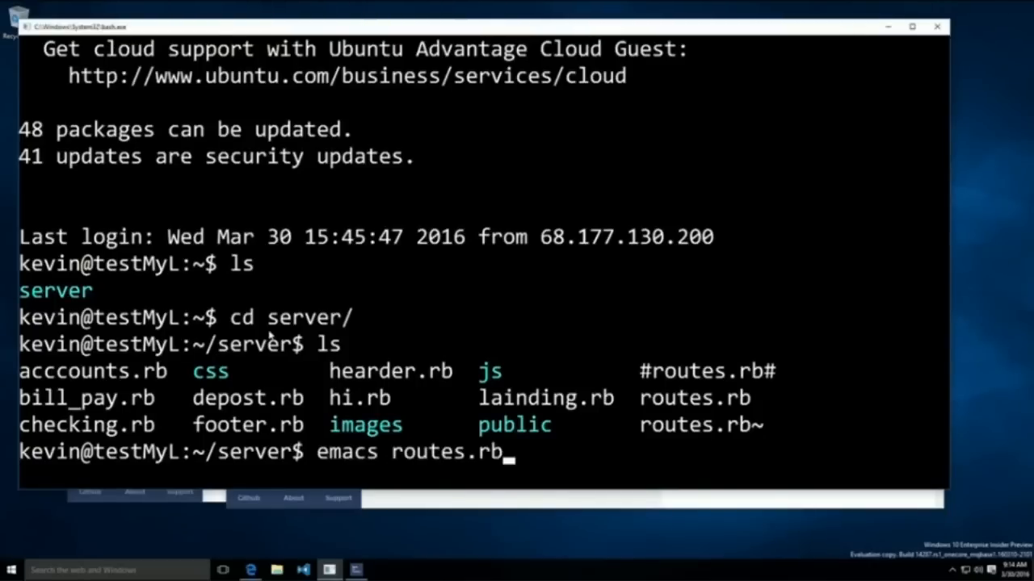
{"action": "key", "text": "Return"}
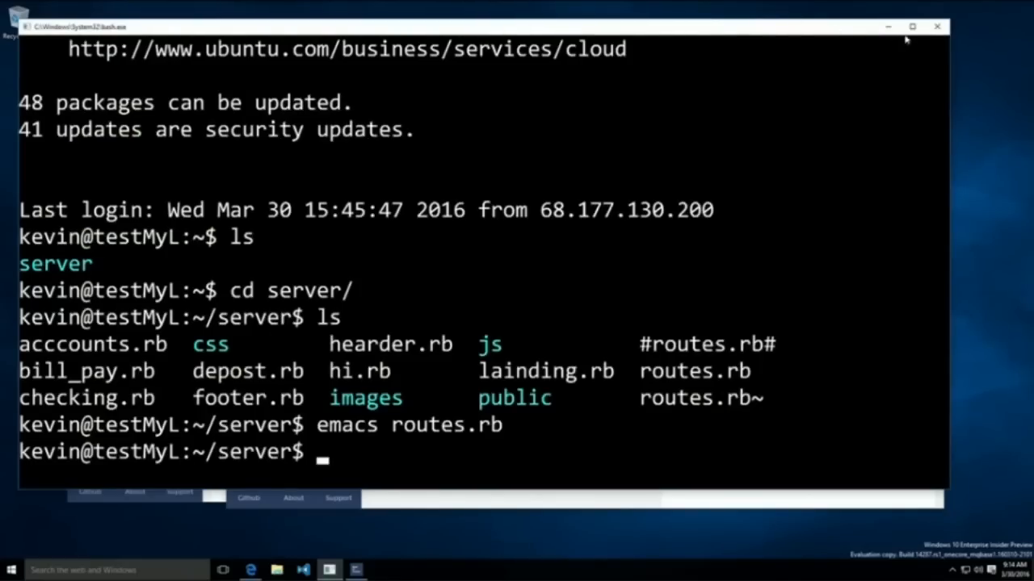
Close the terminal and the Bank of Contoso app, then relaunch the app.
{"action": "left_click", "coordinate": [355, 570]}
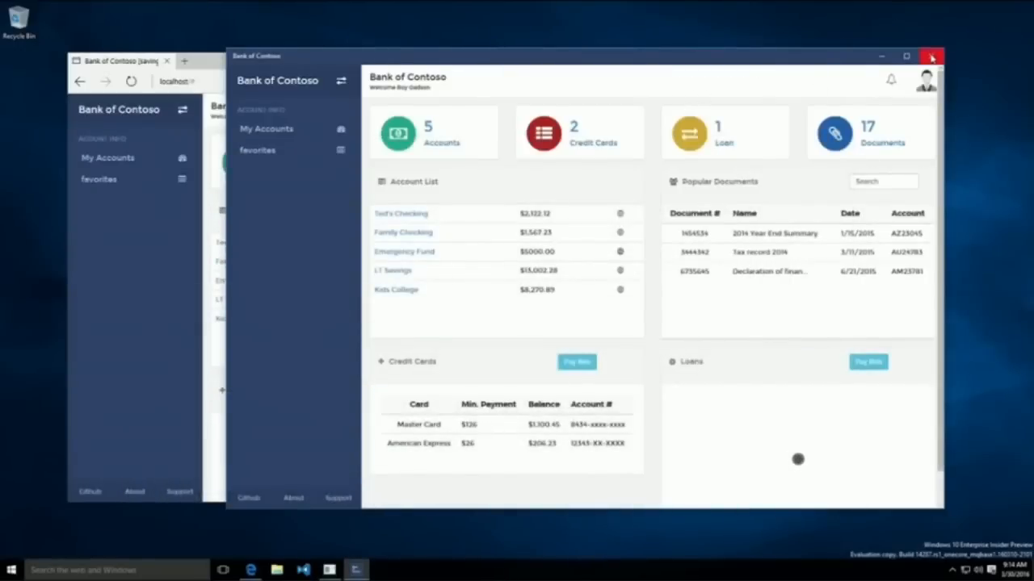
{"action": "left_click", "coordinate": [932, 56]}
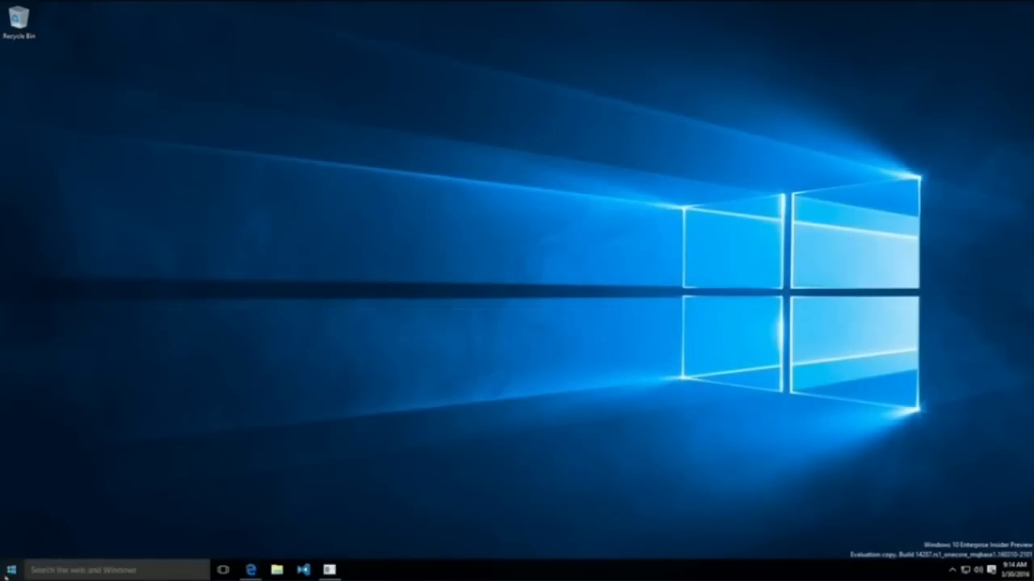
{"action": "left_click", "coordinate": [356, 569]}
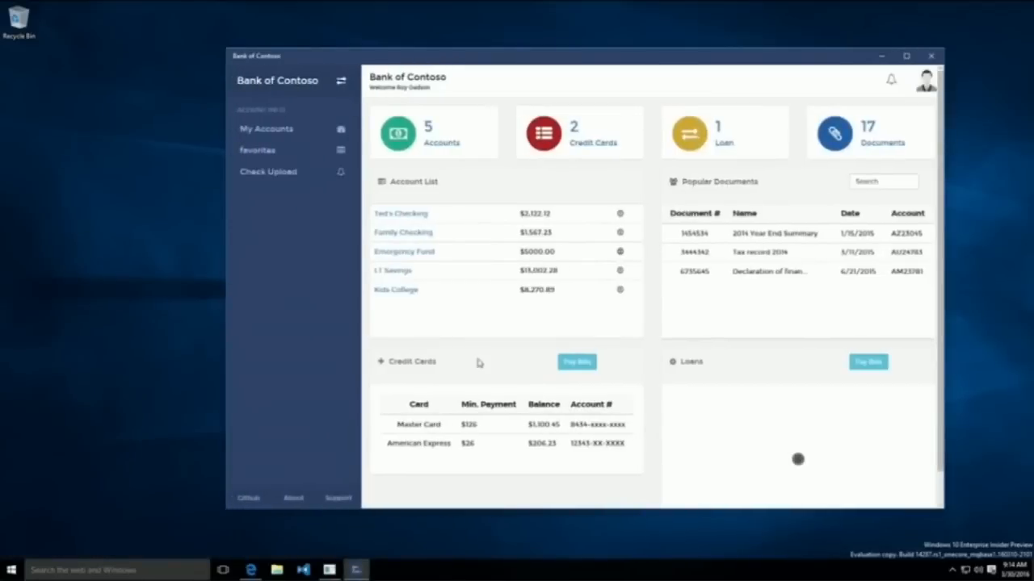
Open the new Check Upload page and start a Scan Check camera capture.
{"action": "left_click", "coordinate": [268, 171]}
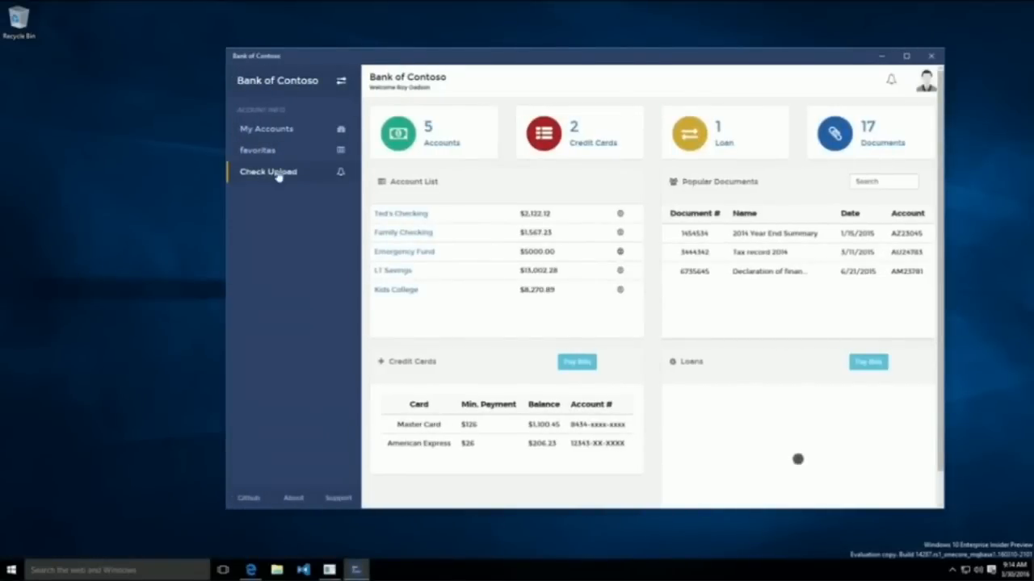
{"action": "left_click", "coordinate": [268, 171]}
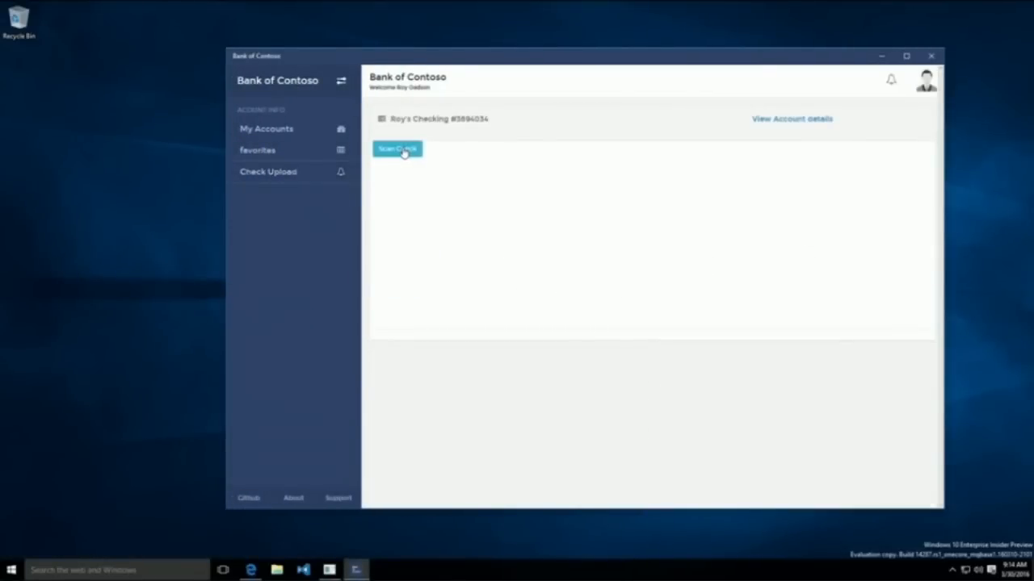
{"action": "left_click", "coordinate": [397, 148]}
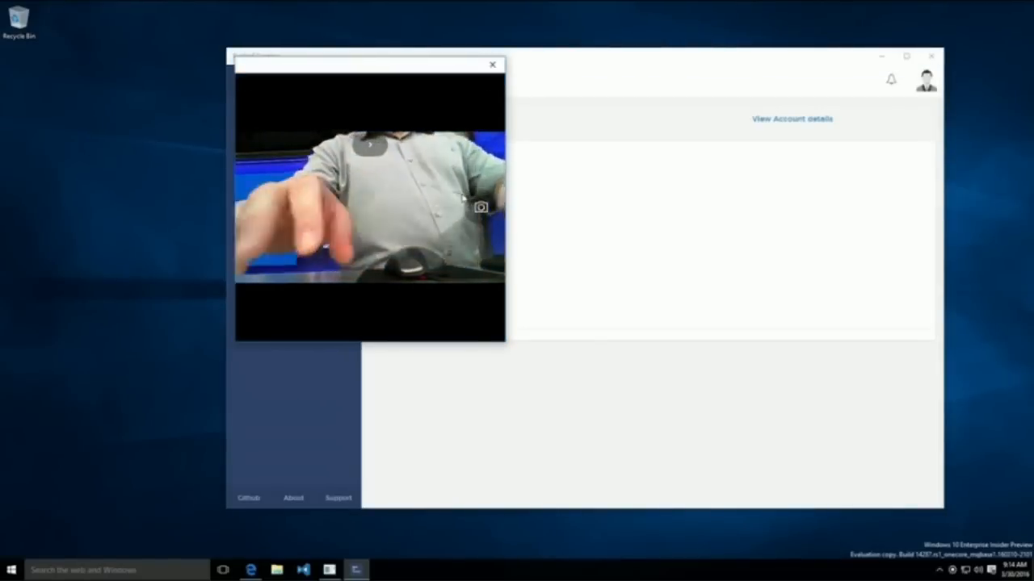